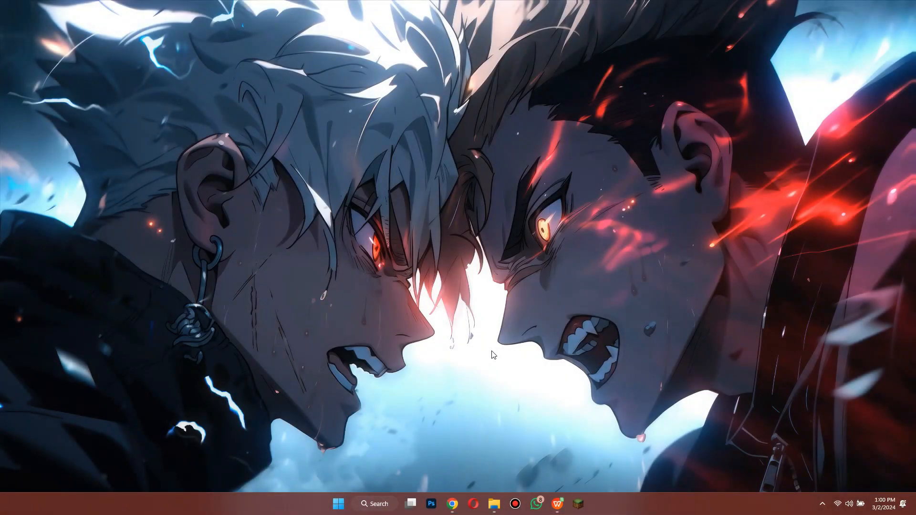
Bring up the Chrome browser showing the PayPal account dashboard.
left_click(452, 504)
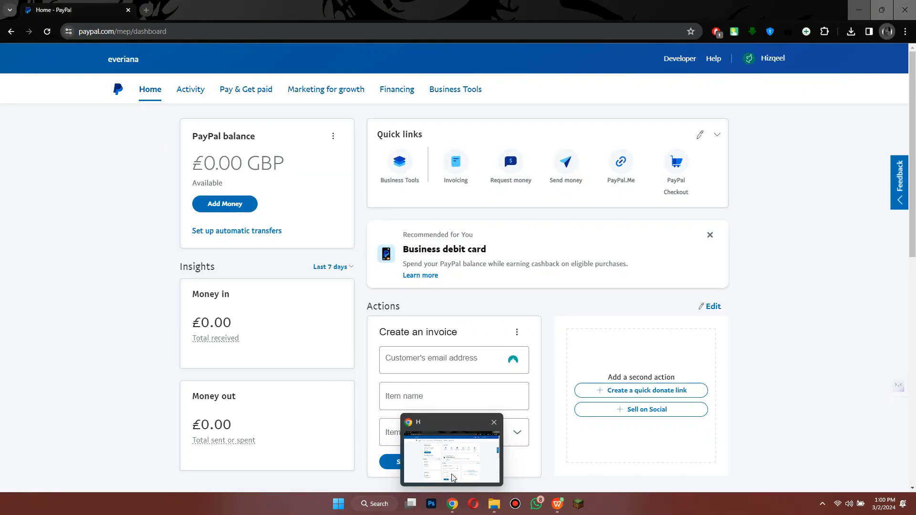
left_click(493, 422)
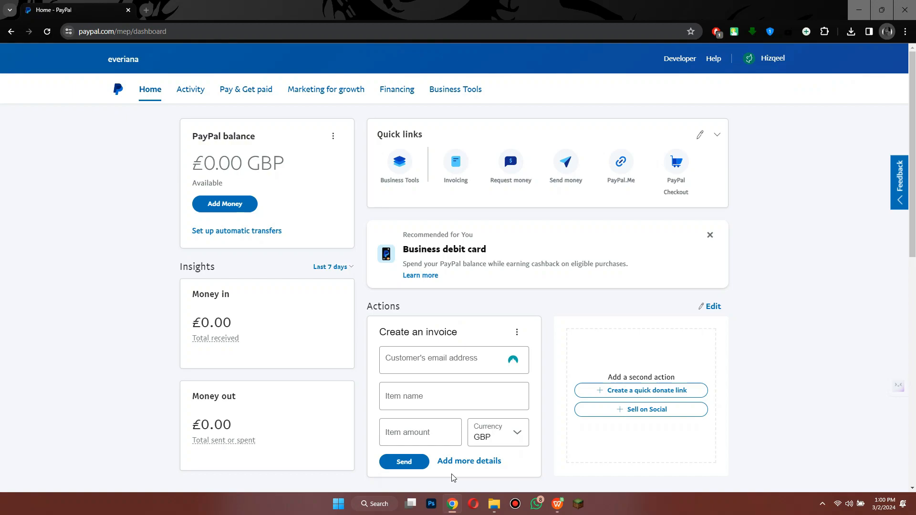
mouse_move(542, 296)
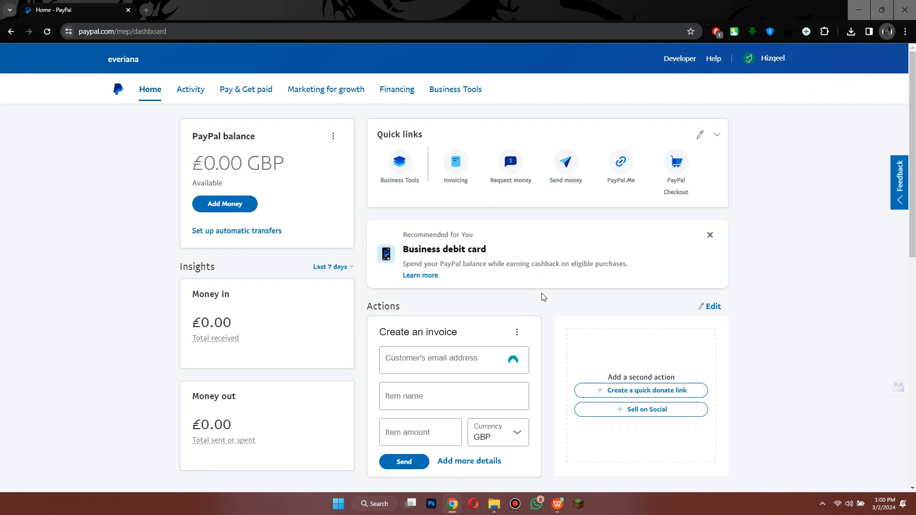
mouse_move(238, 96)
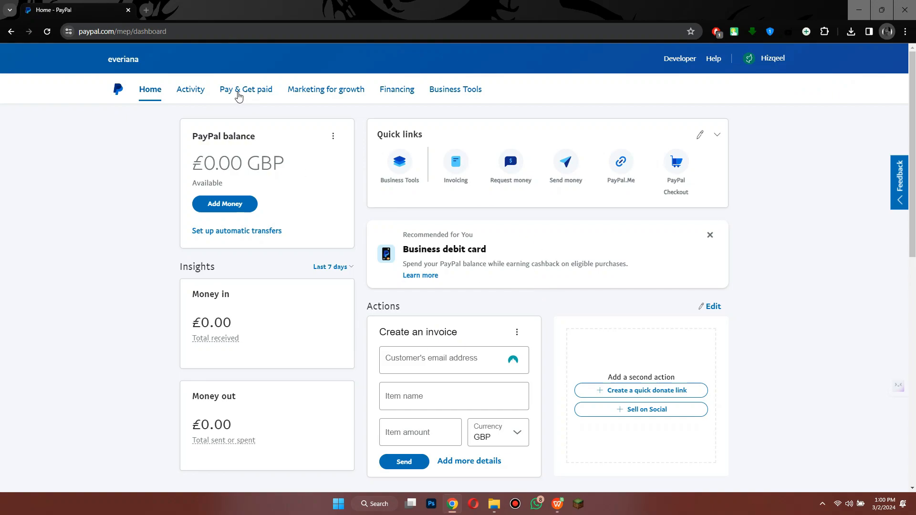
Reach the Send Money page via Pay & Get paid > Money and More Actions > Send or request money.
left_click(246, 89)
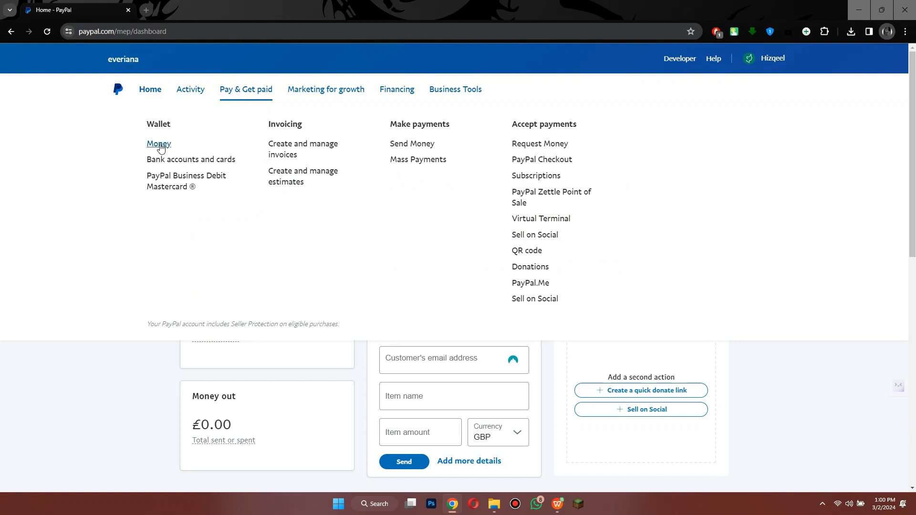
left_click(158, 144)
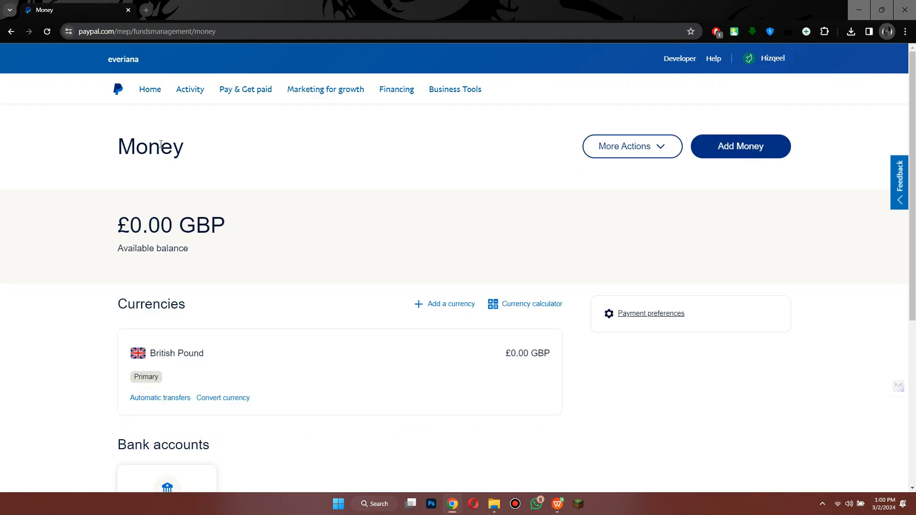
mouse_move(621, 196)
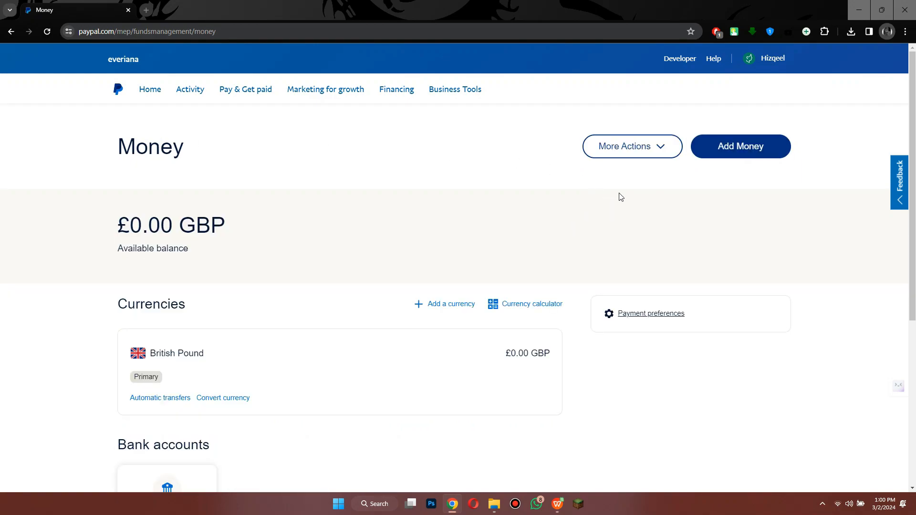
mouse_move(632, 146)
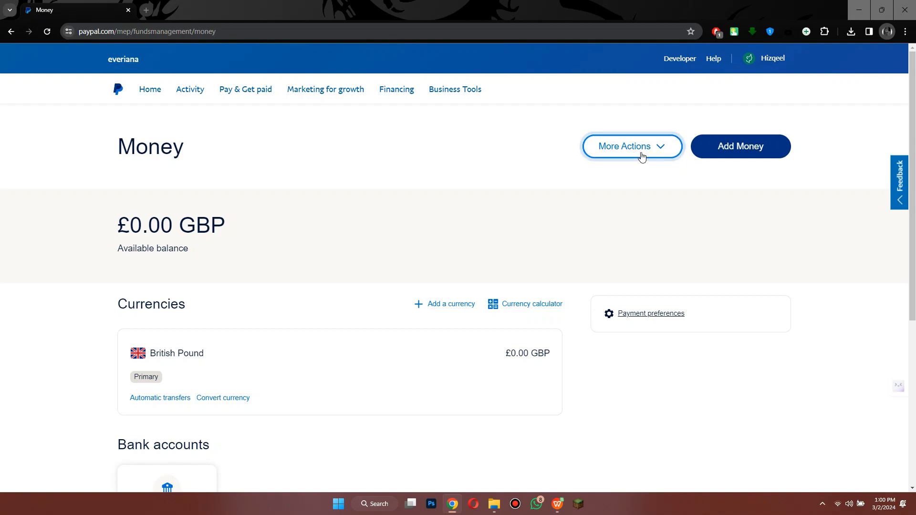
left_click(631, 146)
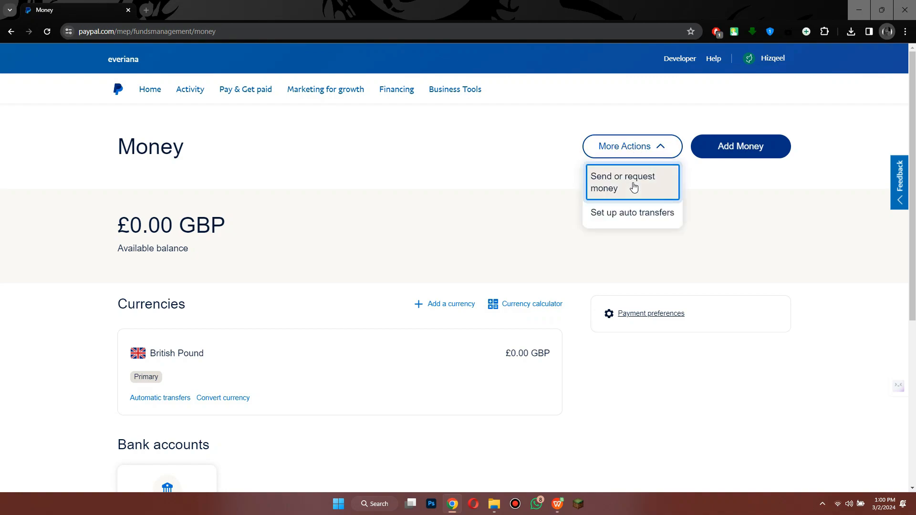
left_click(624, 182)
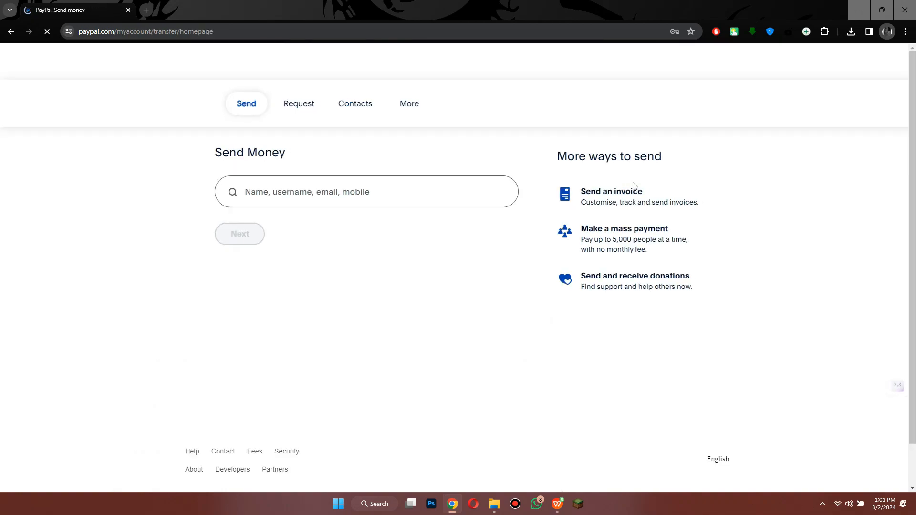
Set up a £5.00 payment to recipient 'jasper' with the note 'hello!'.
type("jasper")
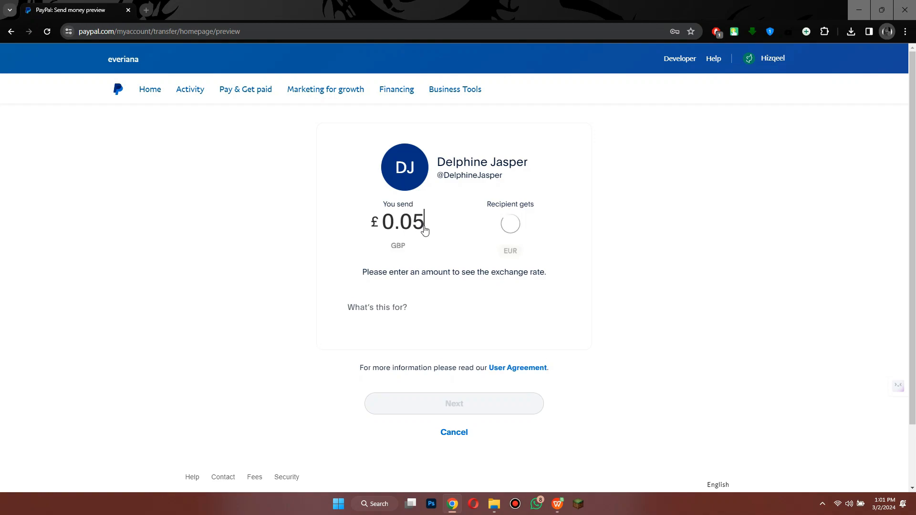
type("5.00")
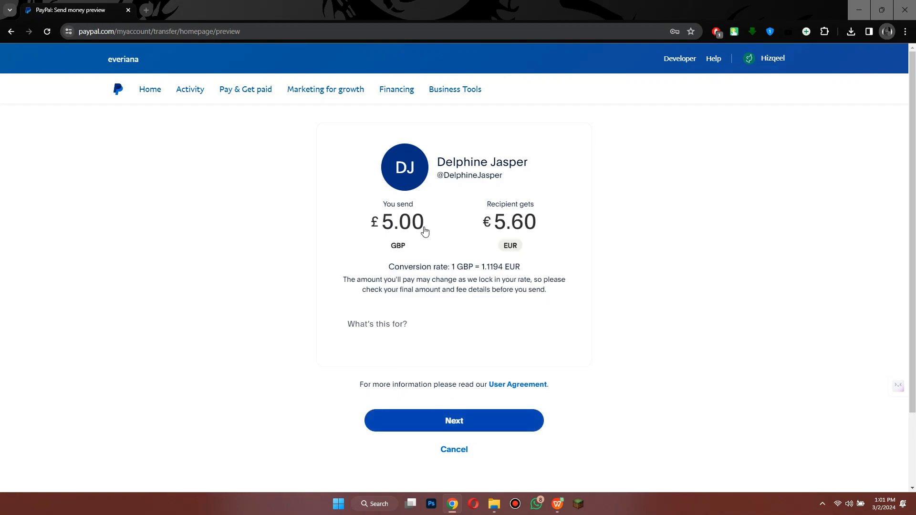
type("hello!")
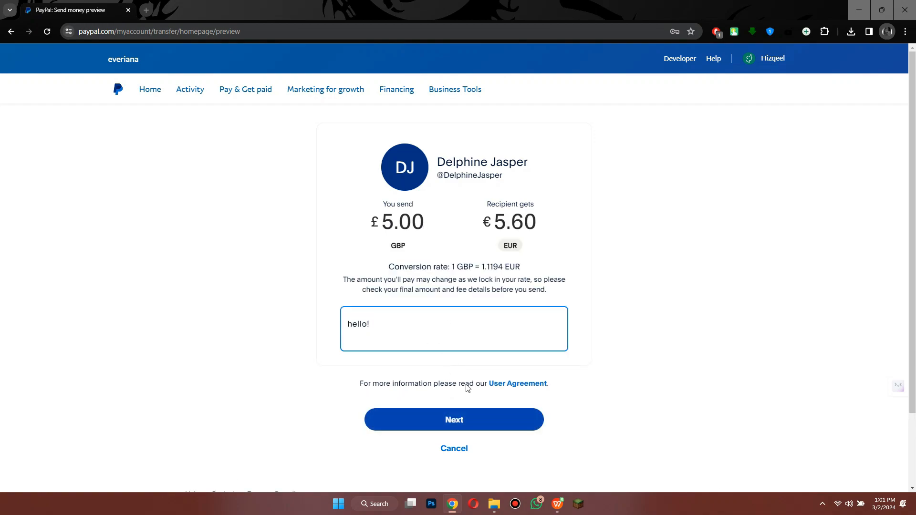
left_click(454, 419)
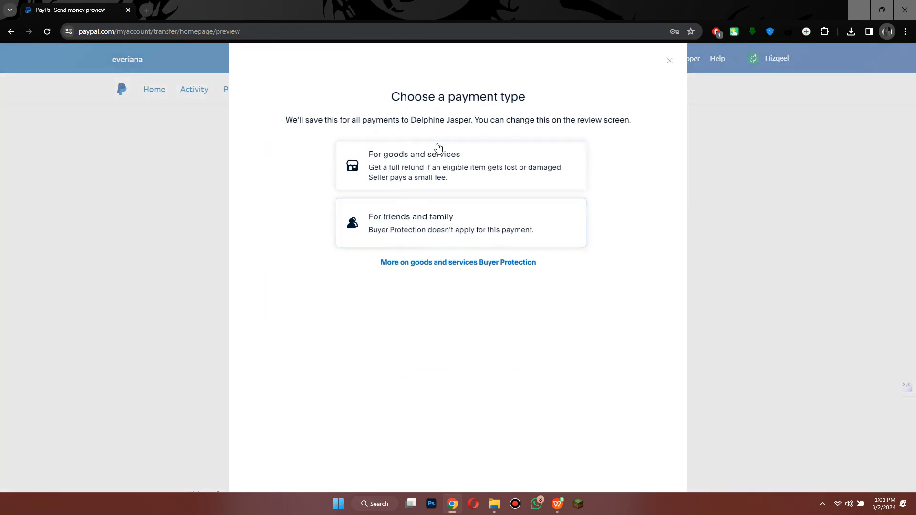
Mark the payment as For friends and family and continue.
left_click(460, 223)
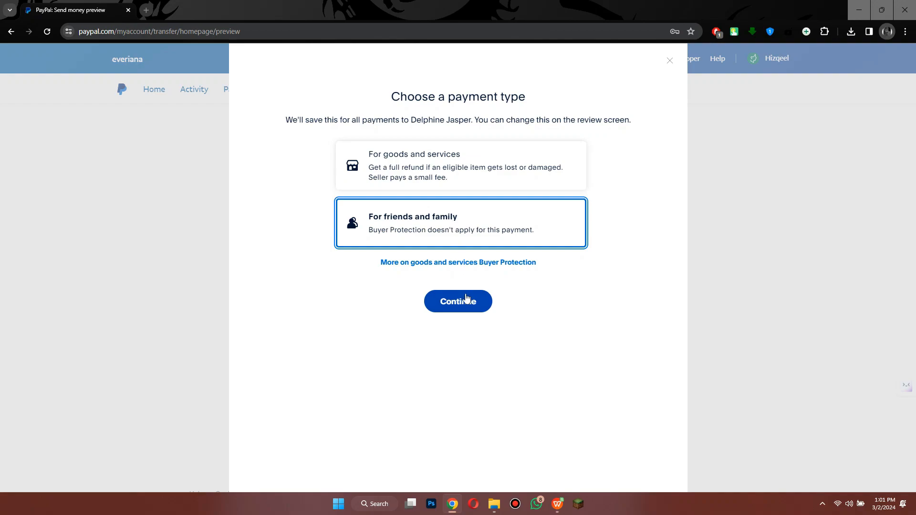
left_click(458, 300)
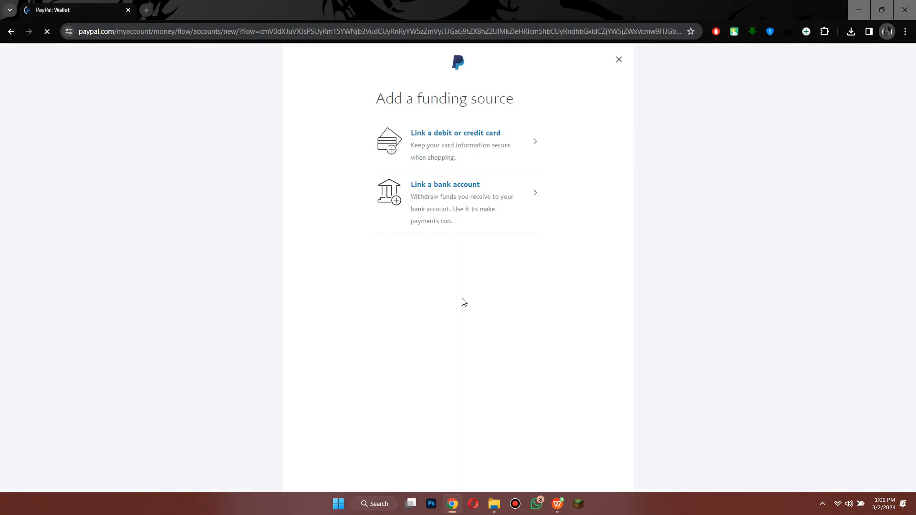
mouse_move(446, 193)
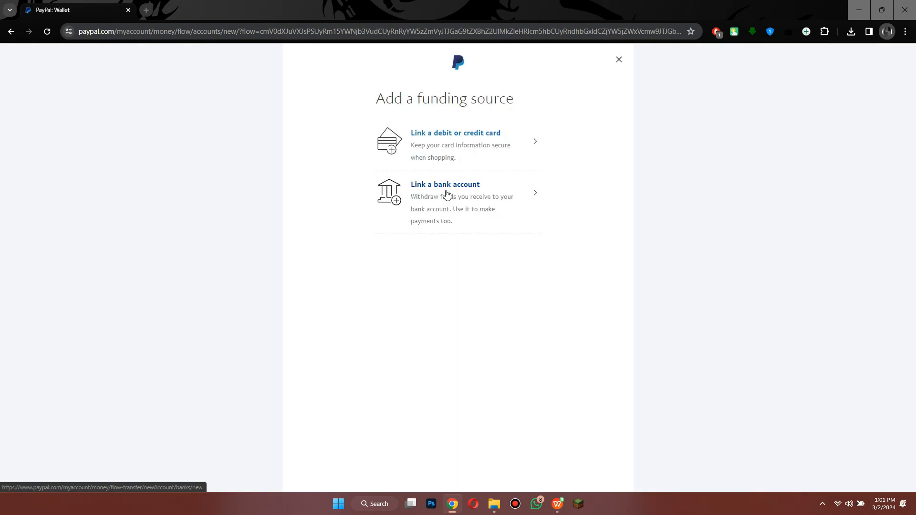
Choose Link a bank account as the funding source for the £5.00 payment.
left_click(445, 202)
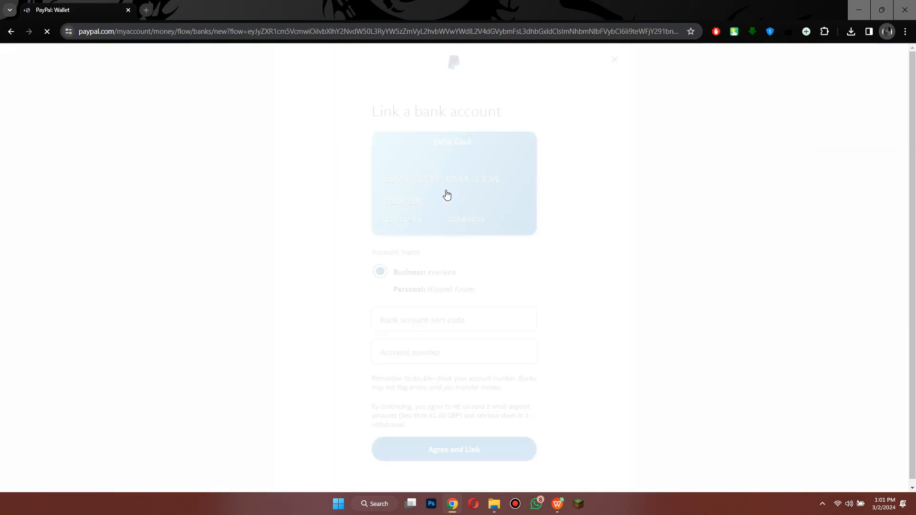